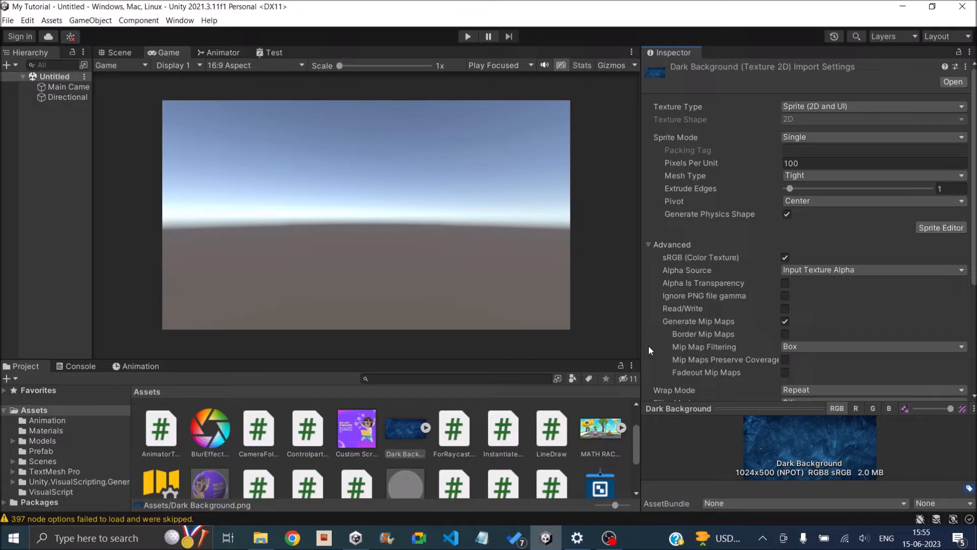
{"action": "mouse_move", "coordinate": [290, 261]}
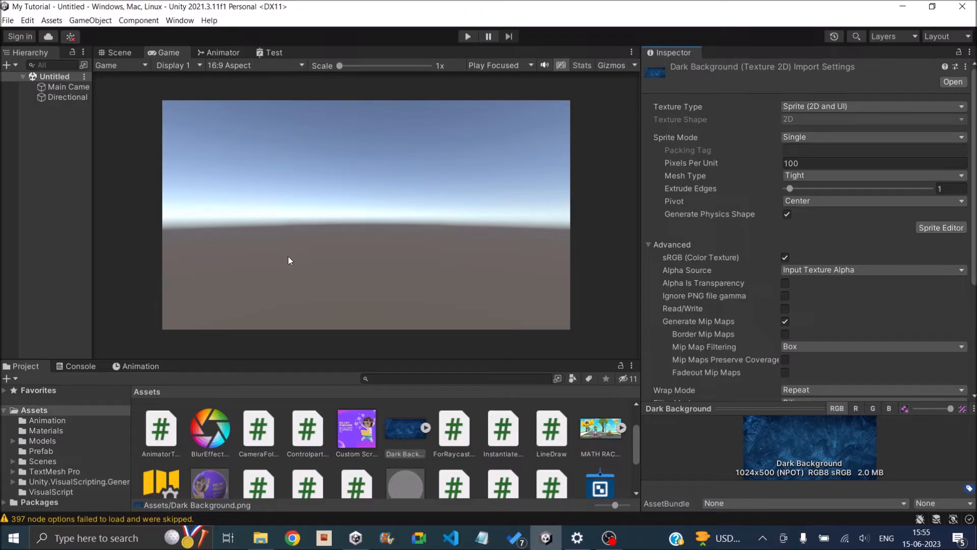
{"action": "mouse_move", "coordinate": [106, 127]}
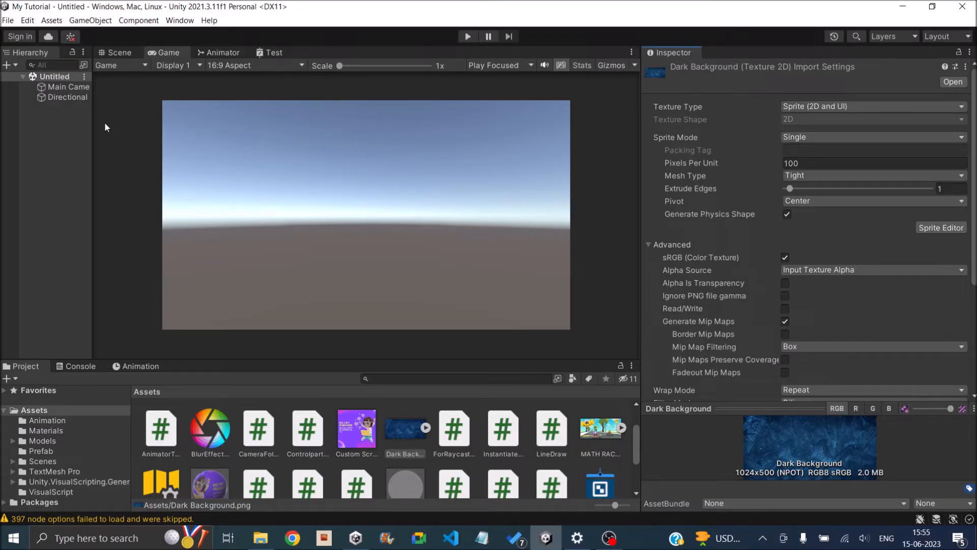
Step: Open Project Settings on the Player page and scroll to the Splash Image section
{"action": "left_click", "coordinate": [27, 20]}
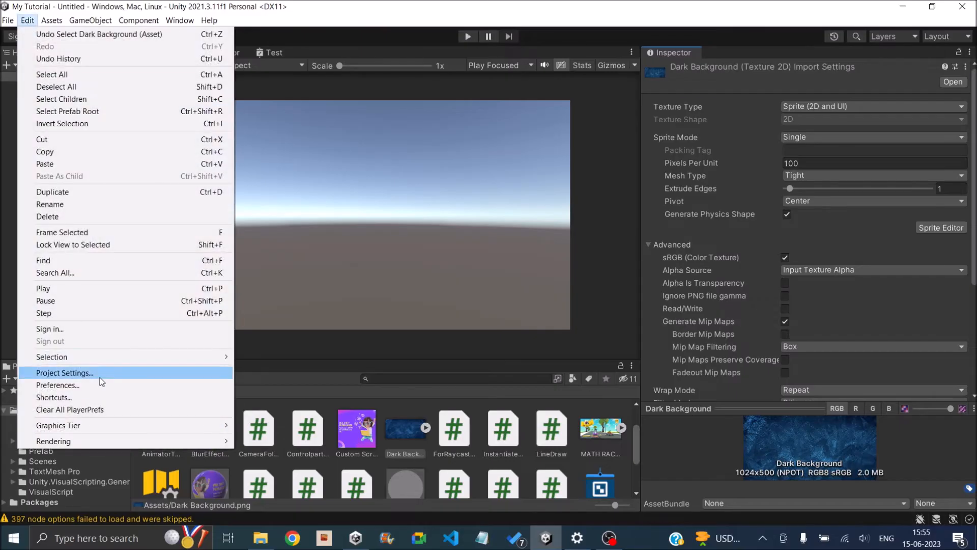
{"action": "left_click", "coordinate": [64, 373]}
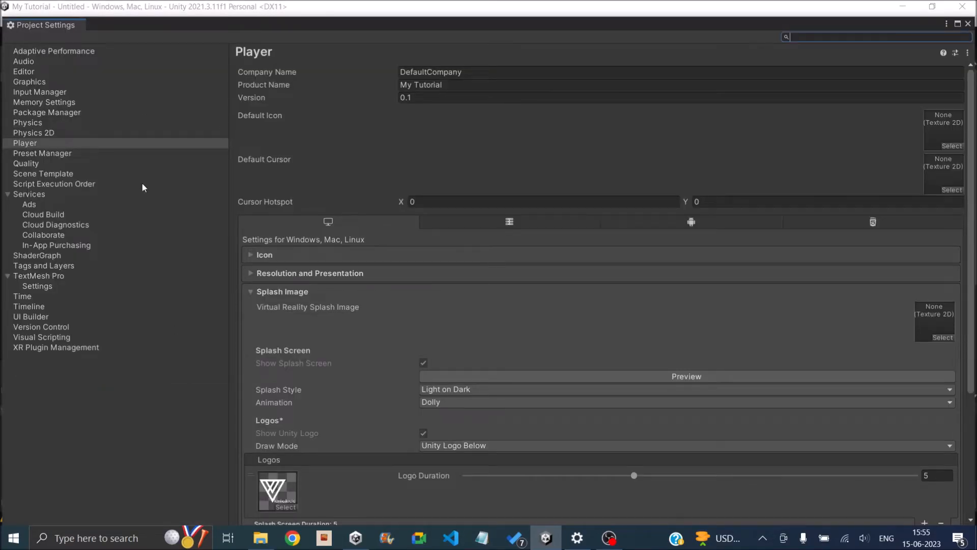
{"action": "scroll", "scroll_direction": "down", "scroll_amount": 3}
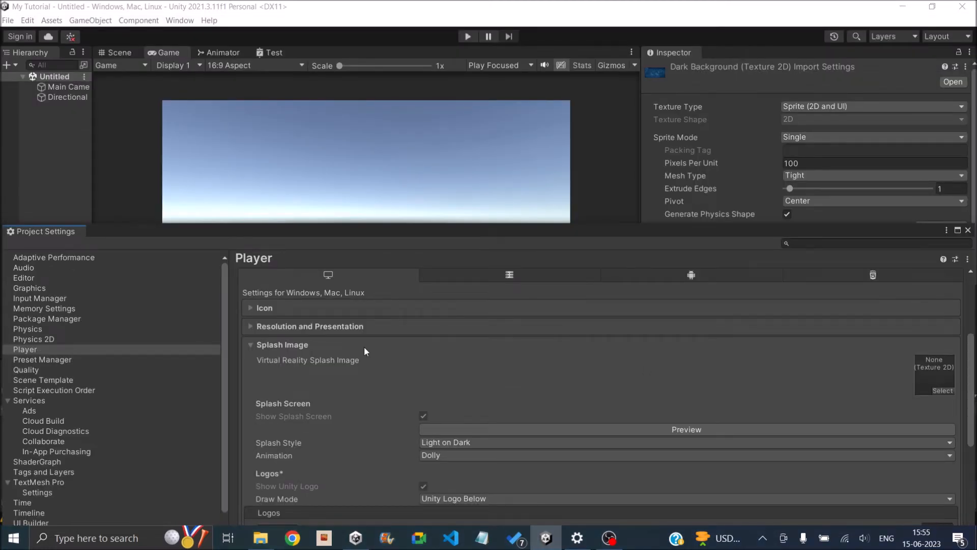
{"action": "mouse_move", "coordinate": [29, 235]}
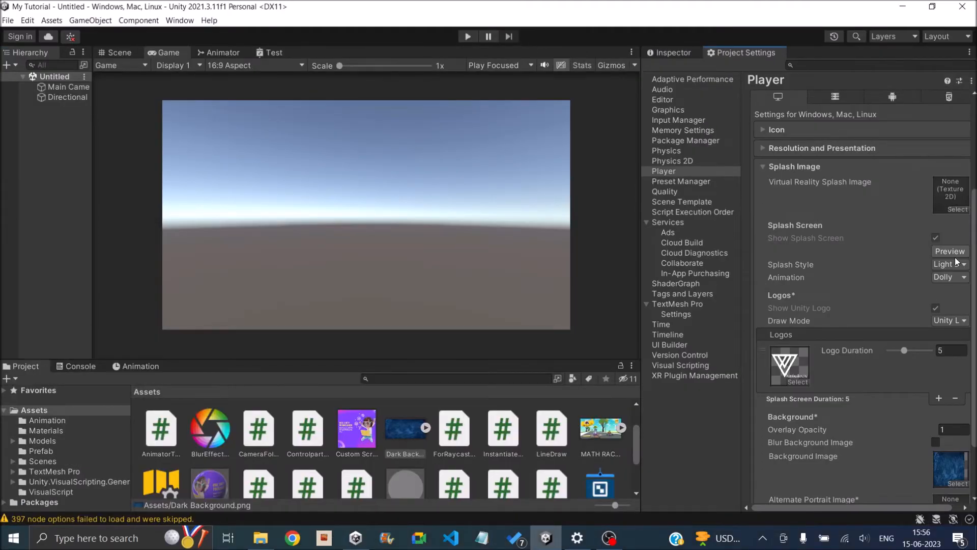
Step: Play the splash preview in Game view, showing the studio logo over the dark background
{"action": "left_click", "coordinate": [950, 251]}
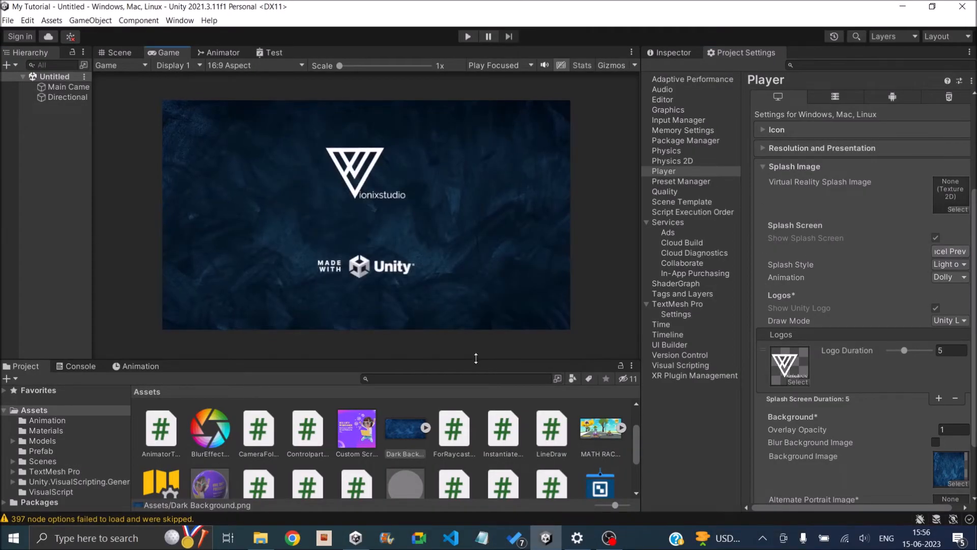
{"action": "mouse_move", "coordinate": [481, 226]}
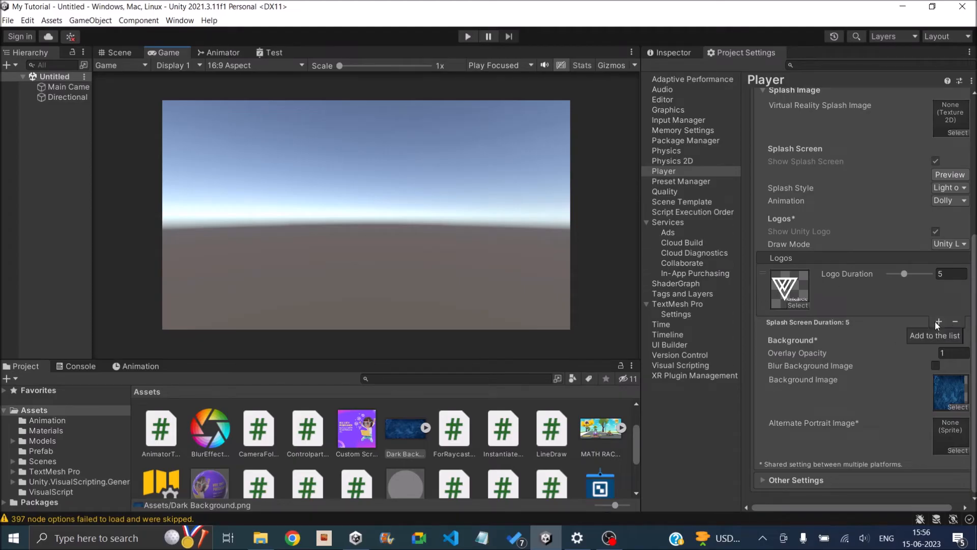
{"action": "left_click", "coordinate": [939, 321]}
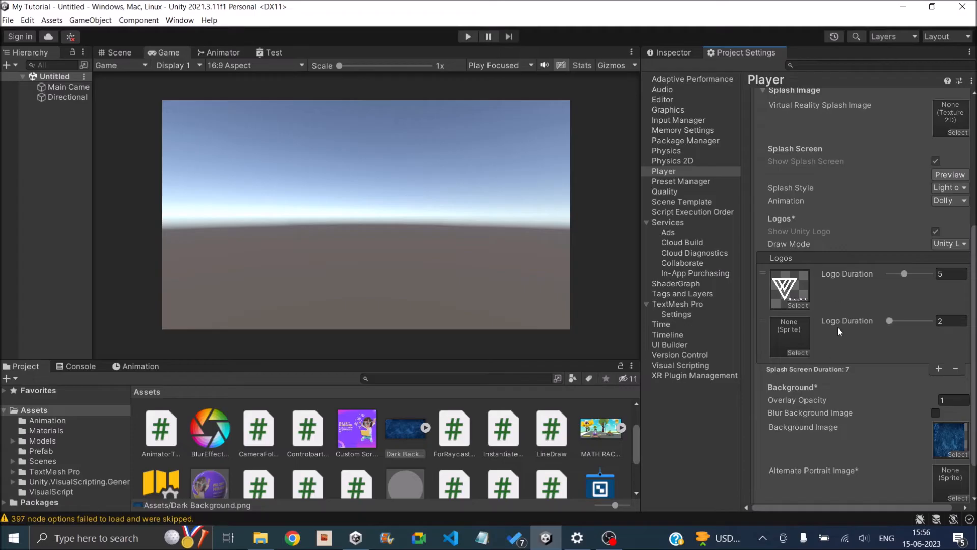
{"action": "mouse_move", "coordinate": [888, 364]}
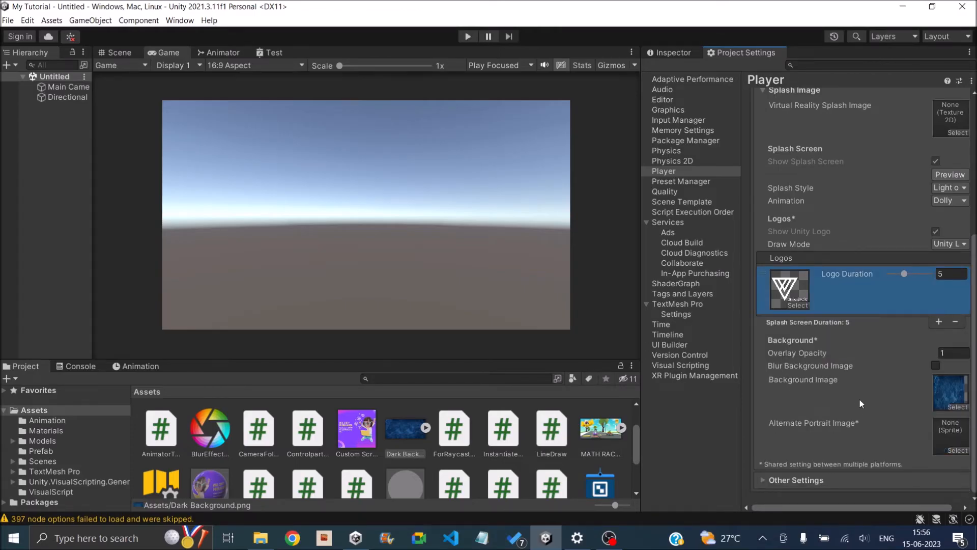
{"action": "mouse_move", "coordinate": [789, 392]}
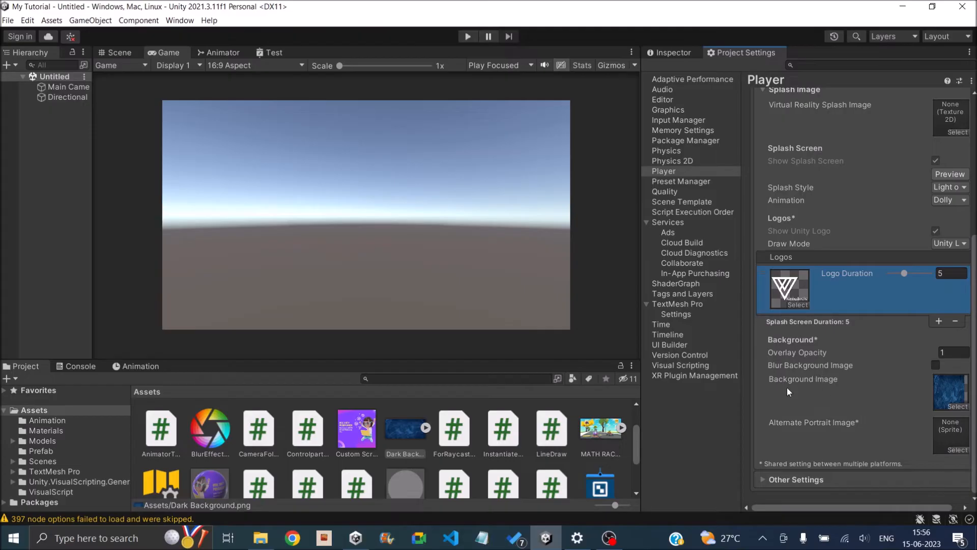
{"action": "mouse_move", "coordinate": [834, 388]}
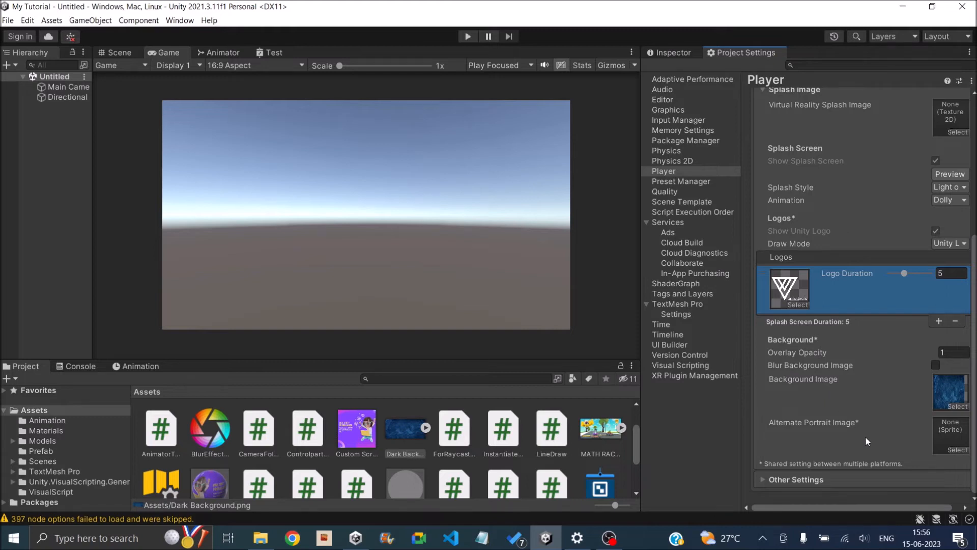
{"action": "mouse_move", "coordinate": [839, 390]}
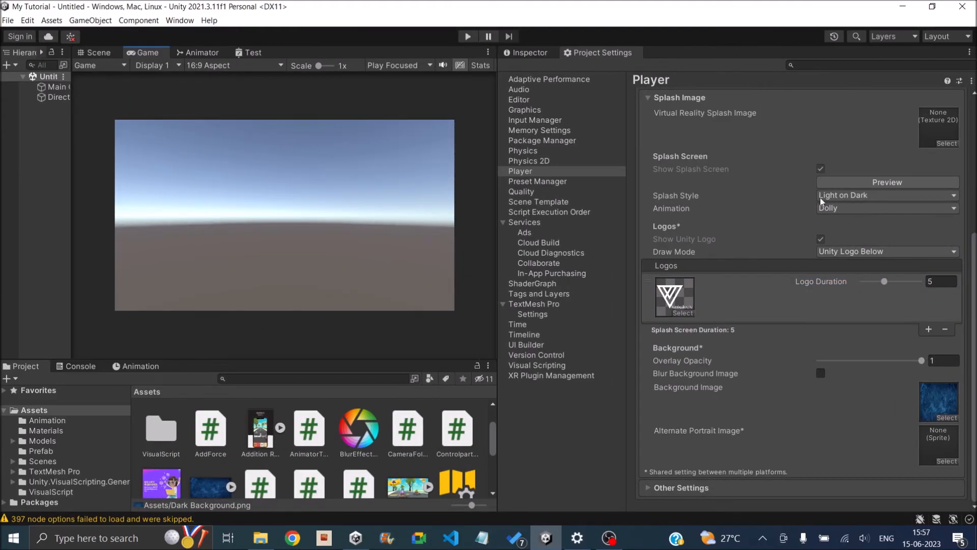
Step: Keep Light on Dark splash style and Dolly animation, then replay the splash preview
{"action": "left_click", "coordinate": [888, 195]}
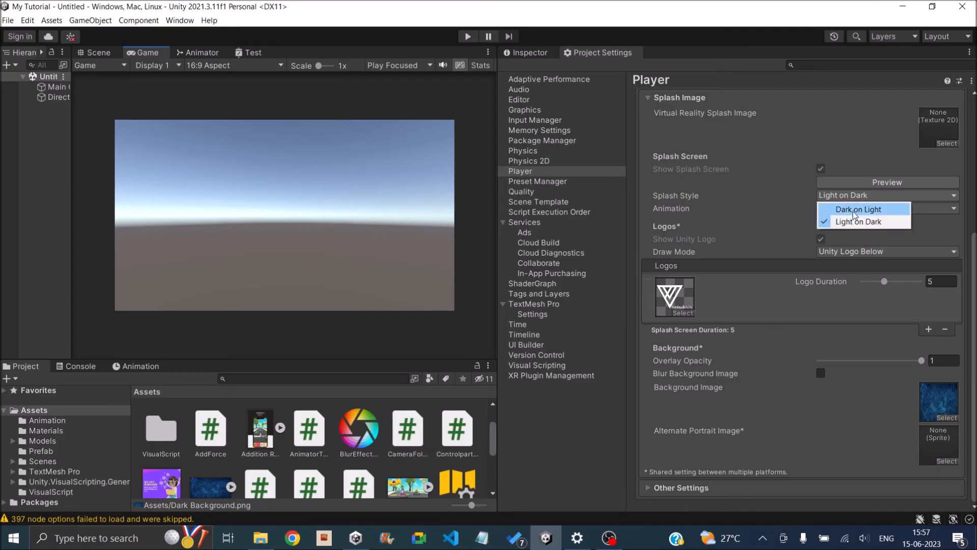
{"action": "left_click", "coordinate": [854, 209]}
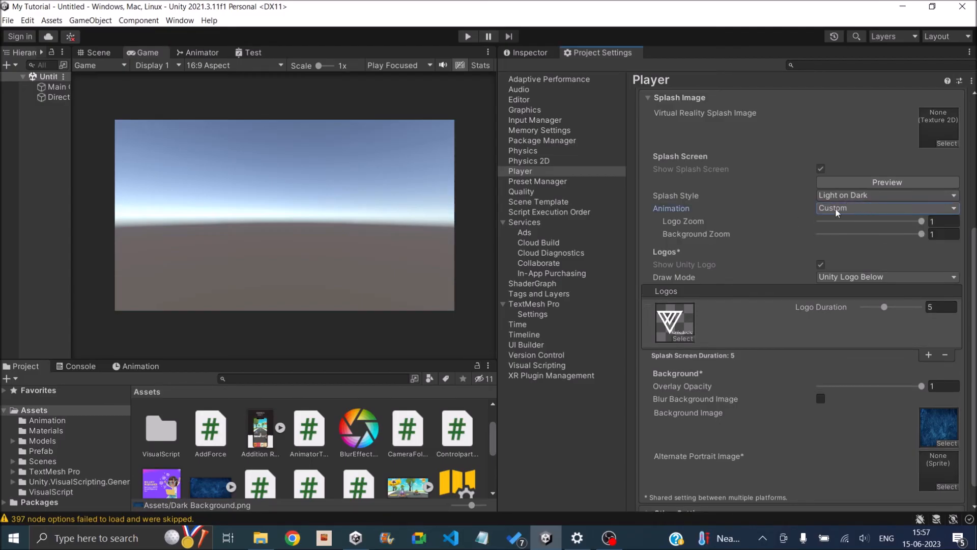
{"action": "left_click", "coordinate": [888, 208]}
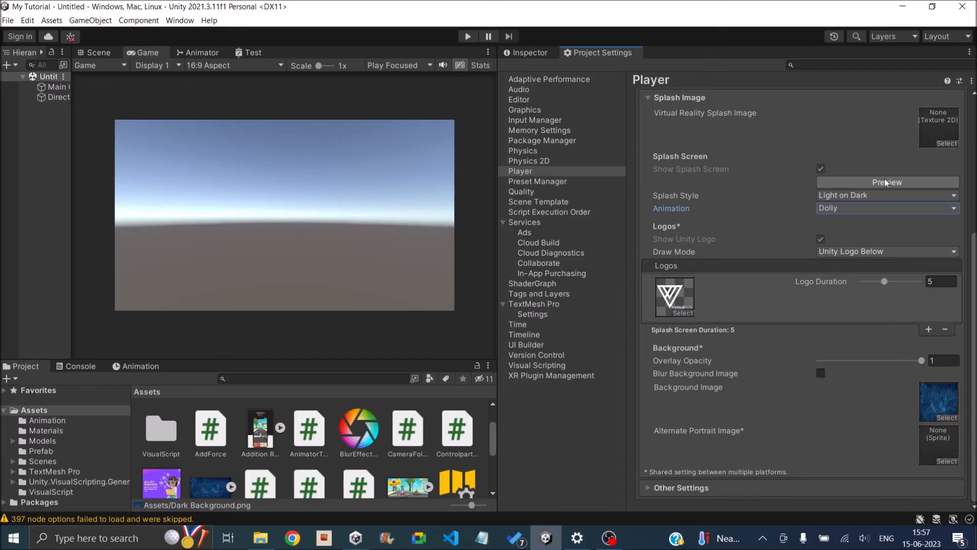
{"action": "left_click", "coordinate": [887, 182]}
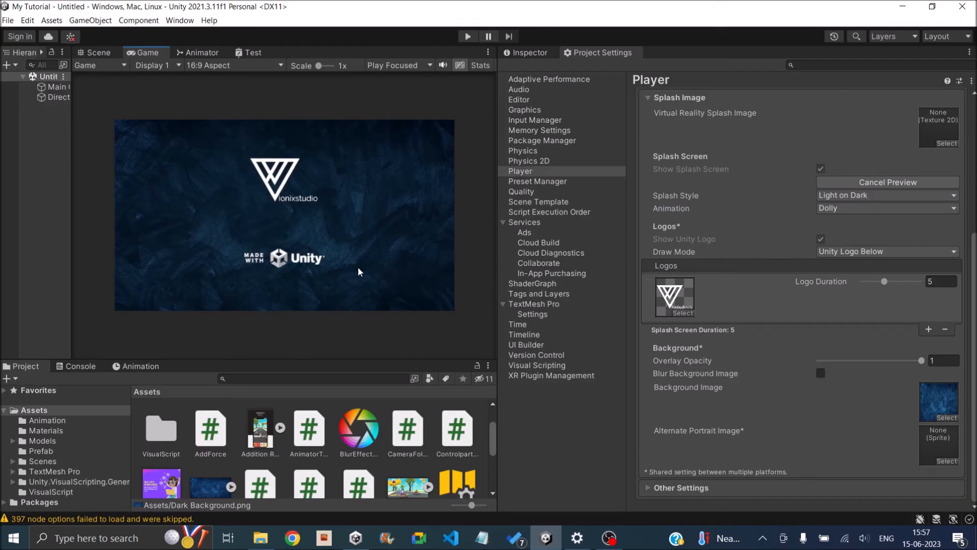